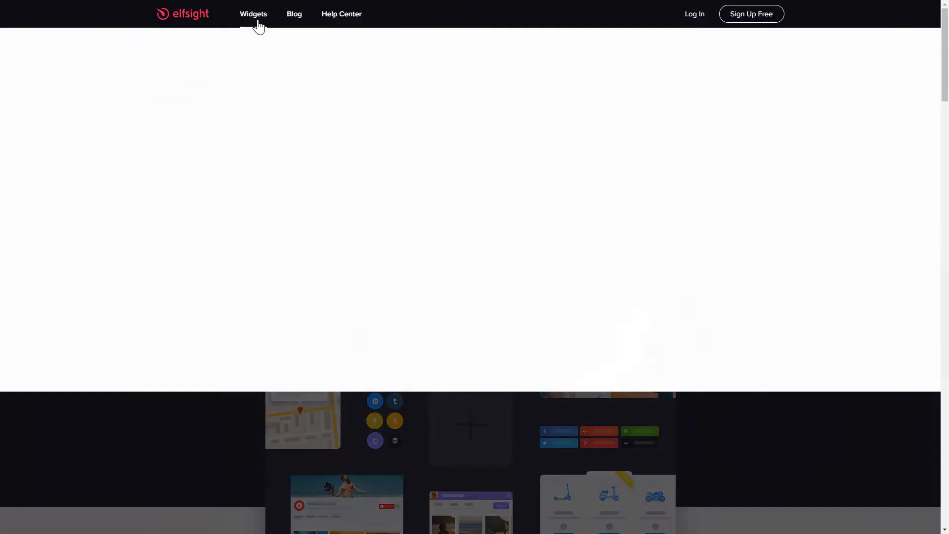
Start a YouTube Gallery widget and choose the YouTube Channel template after previewing Video Gallery.
left_click(253, 14)
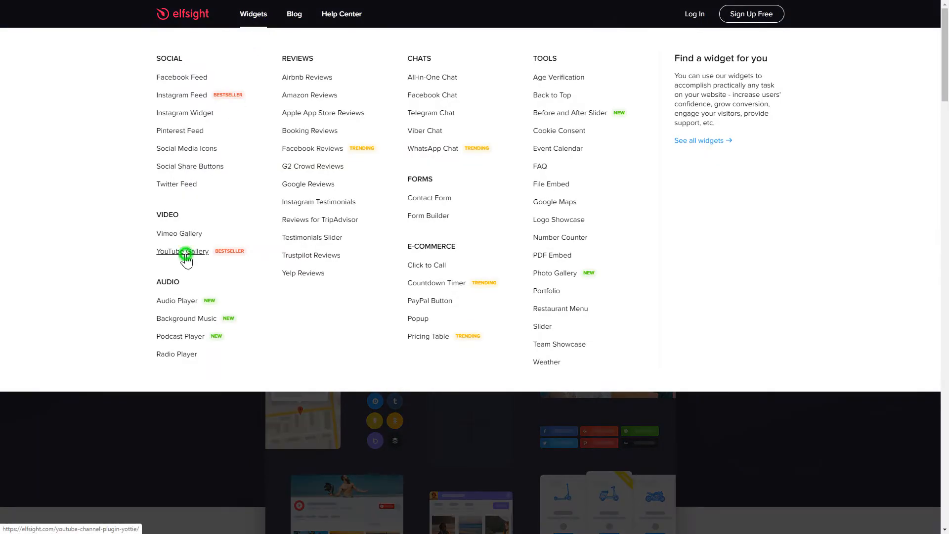
left_click(182, 252)
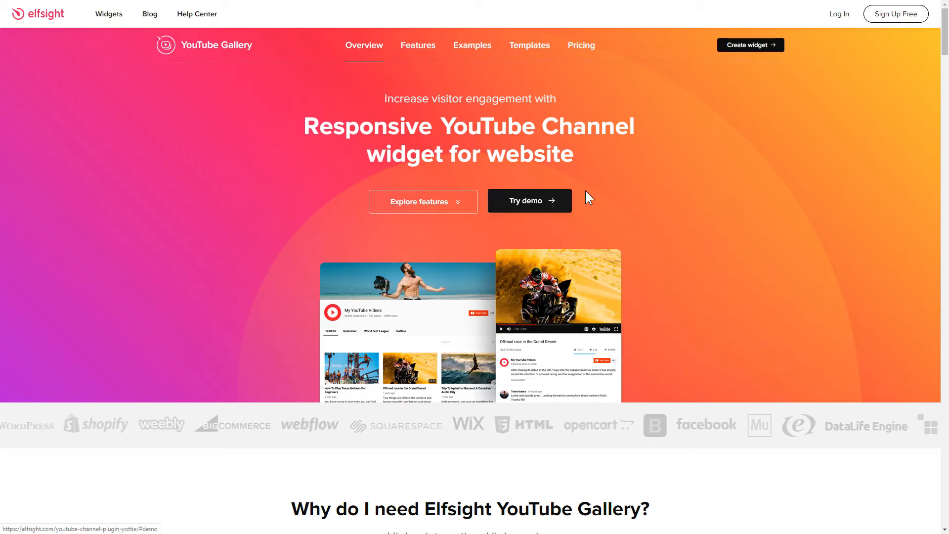
left_click(750, 45)
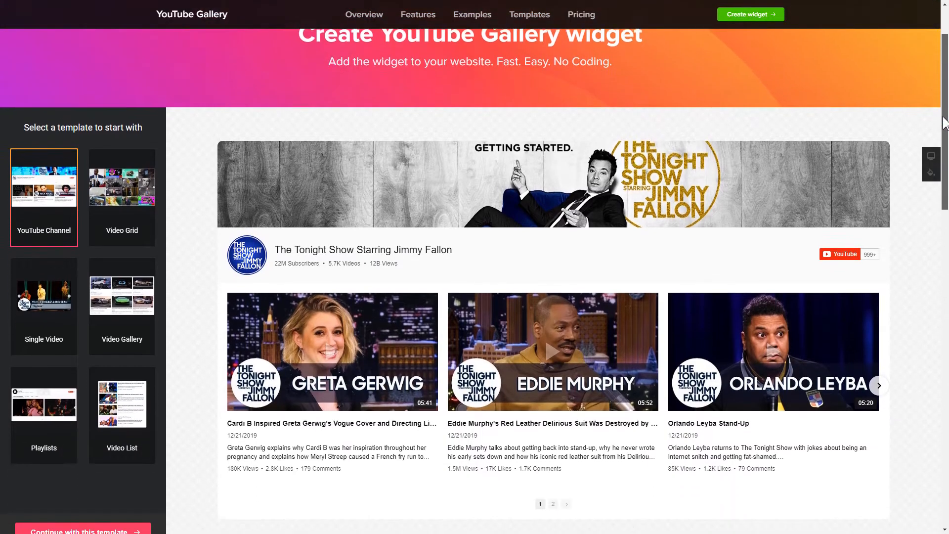
scroll("down", 3)
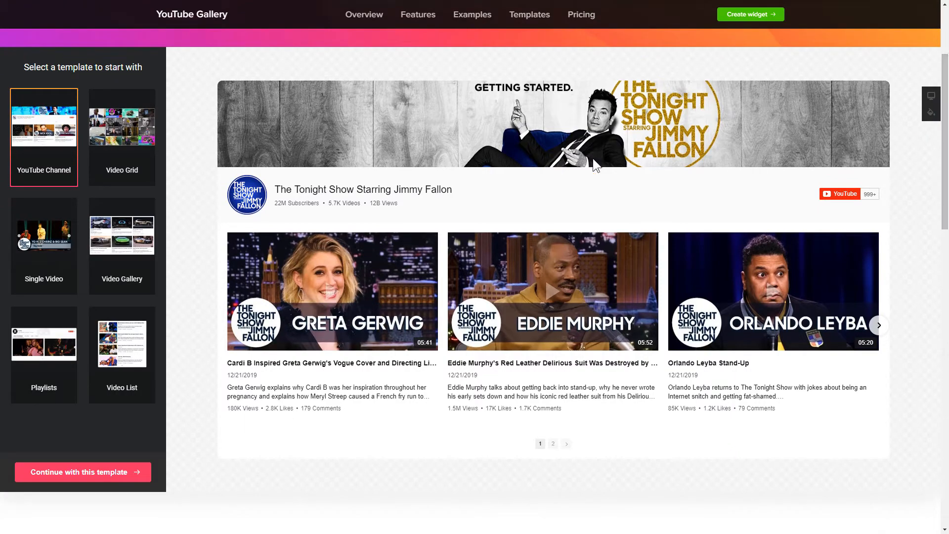
left_click(121, 245)
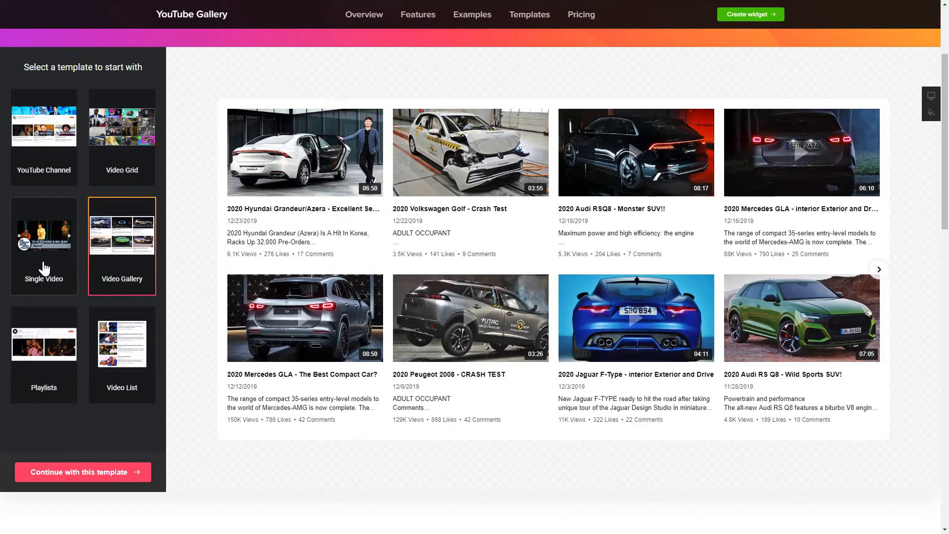
left_click(43, 136)
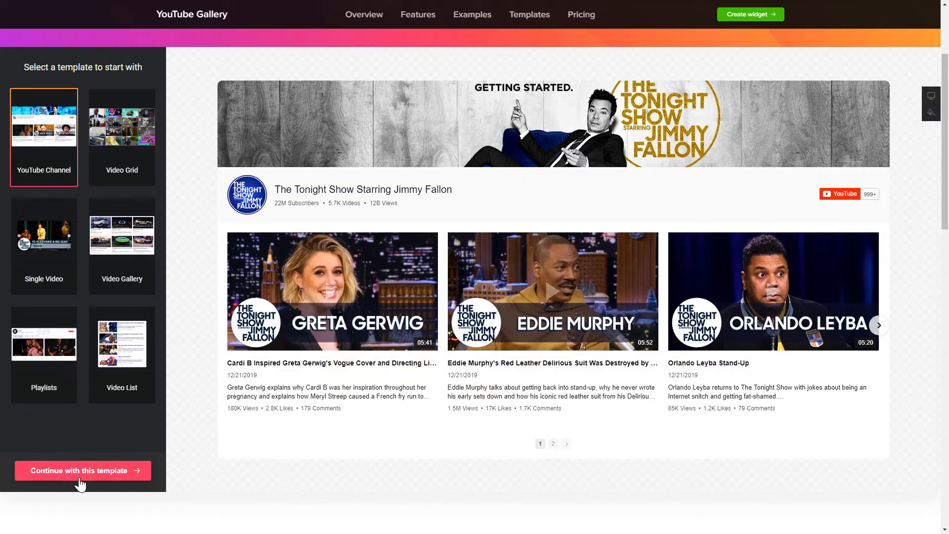
Paste the Elfsight channel address as the source and set the gallery to four columns.
left_click(83, 470)
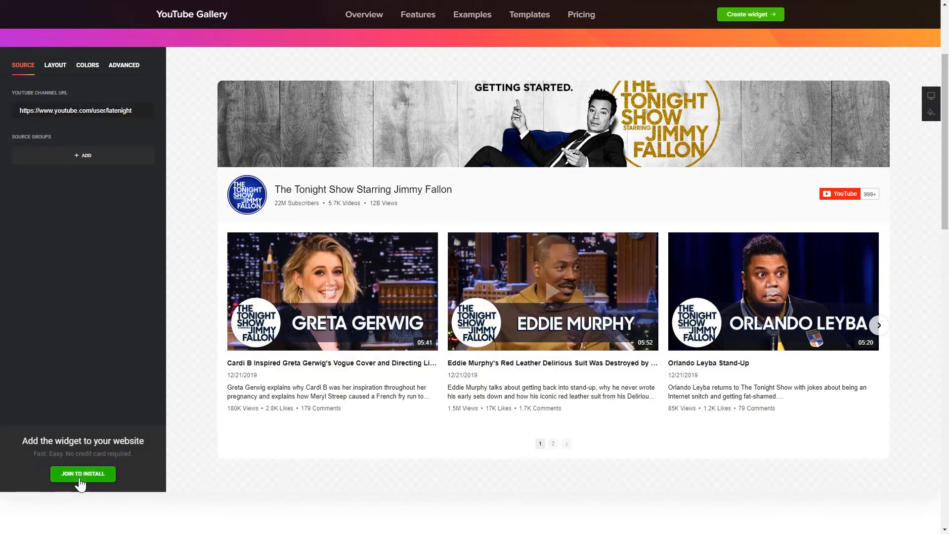
left_click(76, 110)
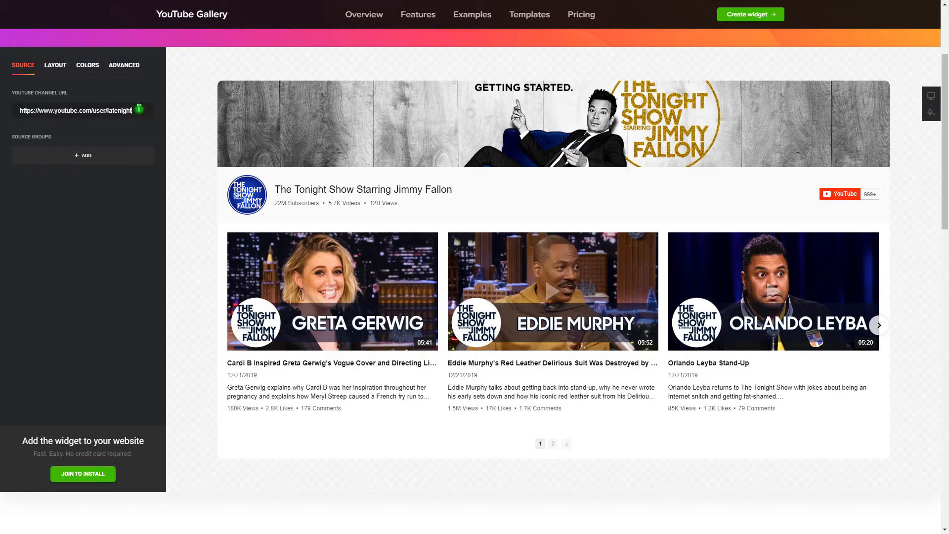
right_click(78, 111)
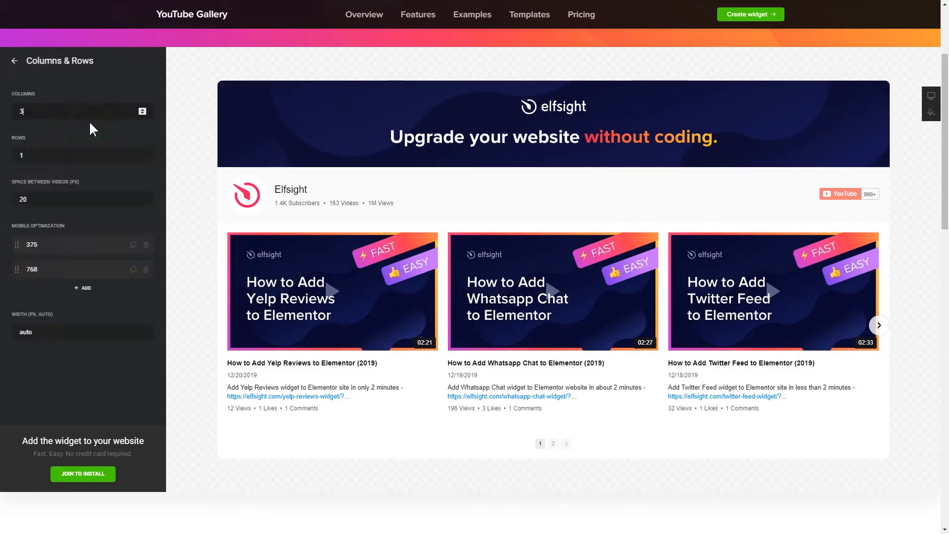
left_click(142, 111)
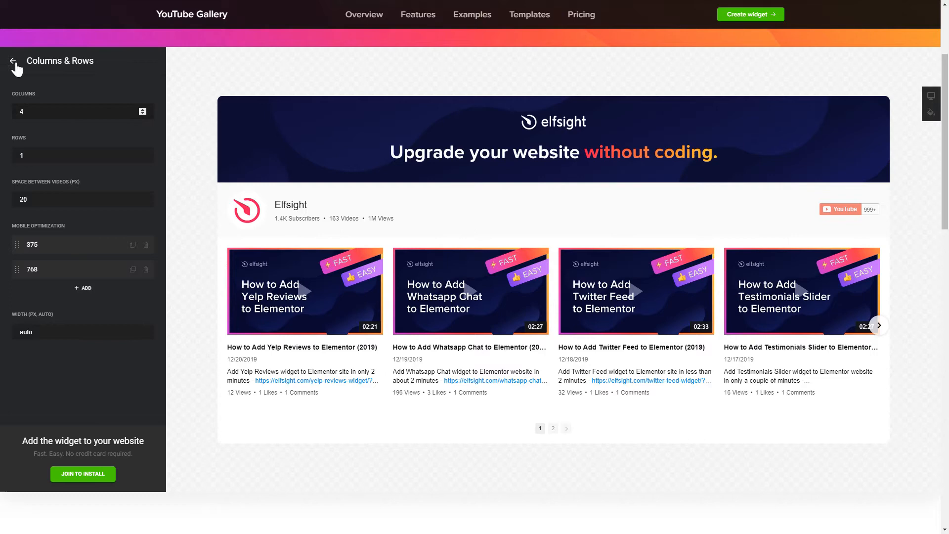
Review the Colors and Advanced settings, then go back to the source settings.
left_click(88, 65)
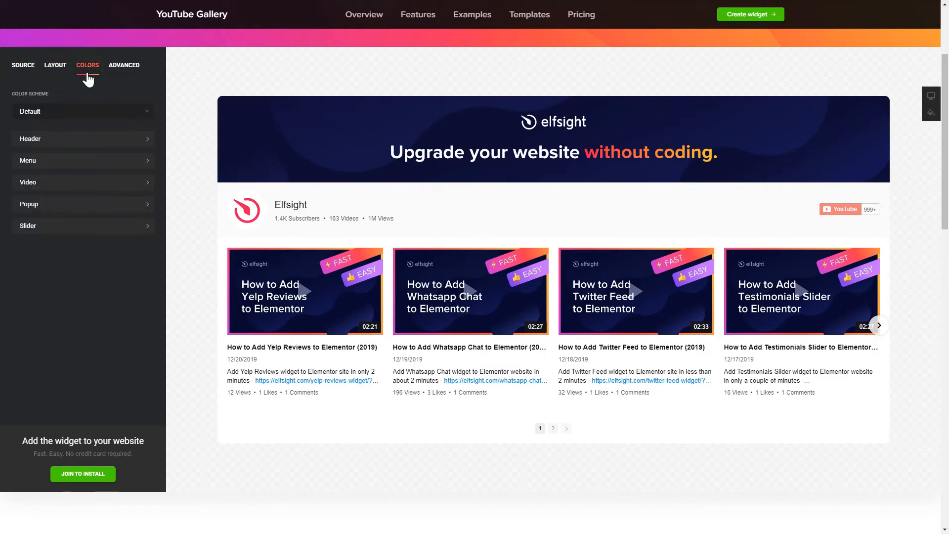
left_click(124, 65)
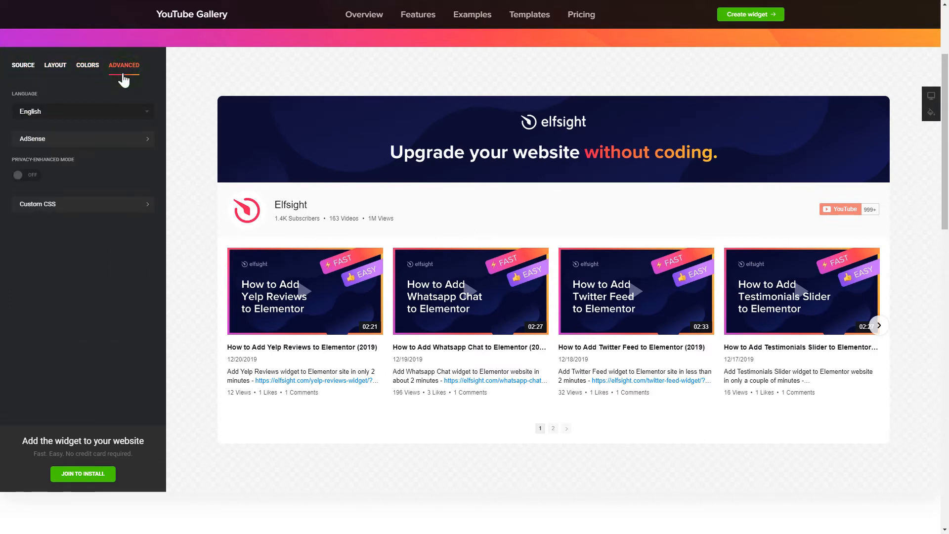
left_click(23, 65)
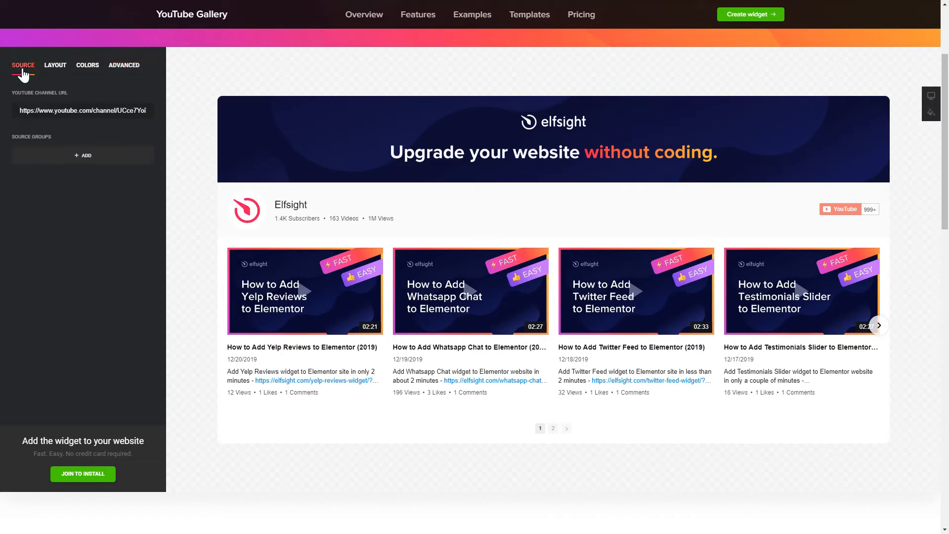
left_click(83, 473)
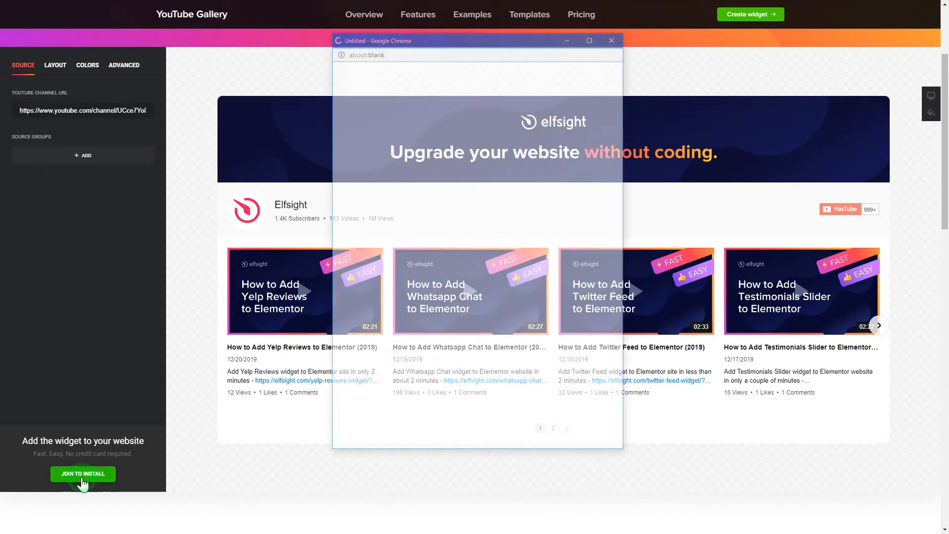
Sign up for an Elfsight account and create the YouTube Gallery widget.
left_click(83, 474)
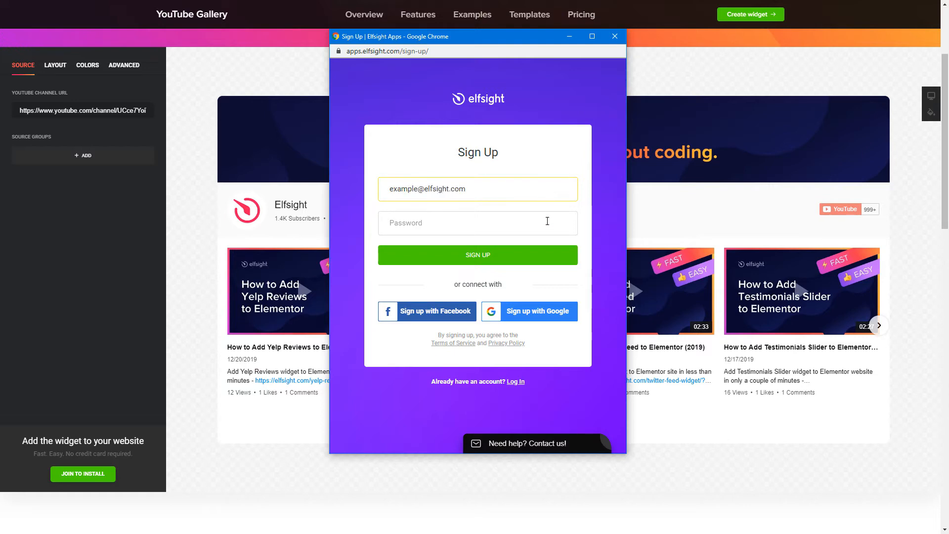
type("password")
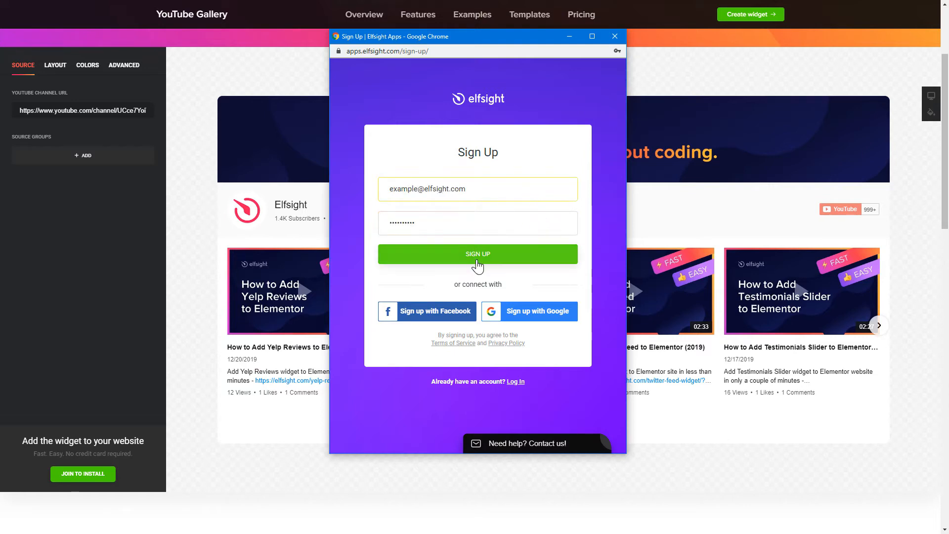
left_click(478, 254)
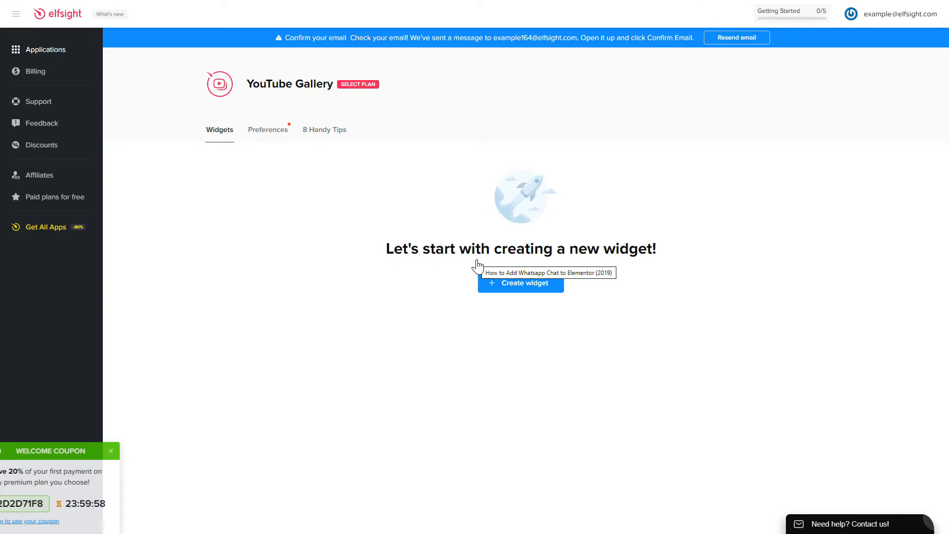
left_click(520, 283)
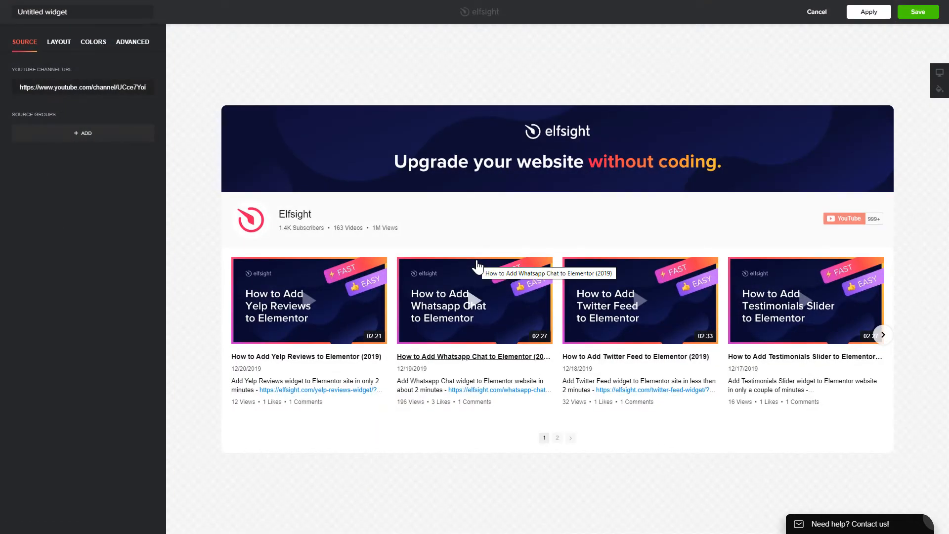
Save the widget on the free Lite plan and copy its embed code.
left_click(917, 11)
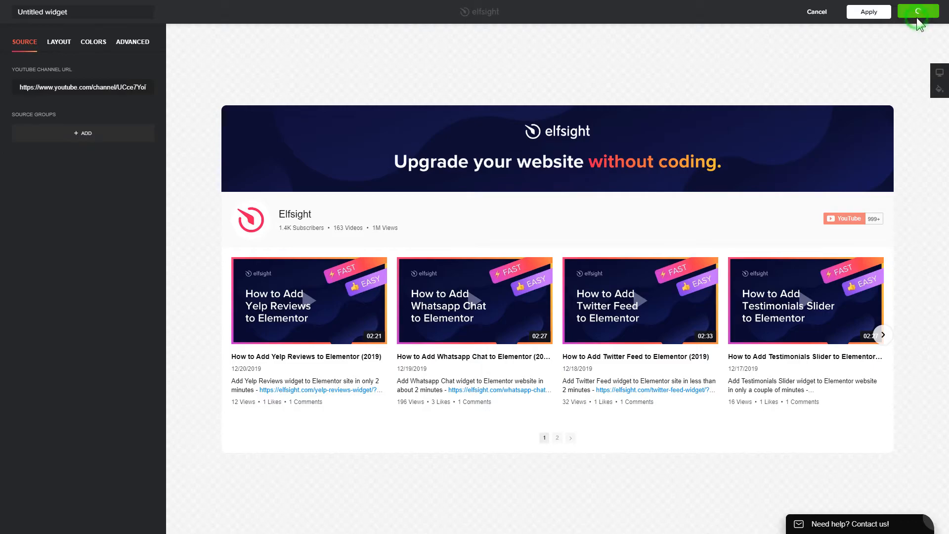
left_click(918, 11)
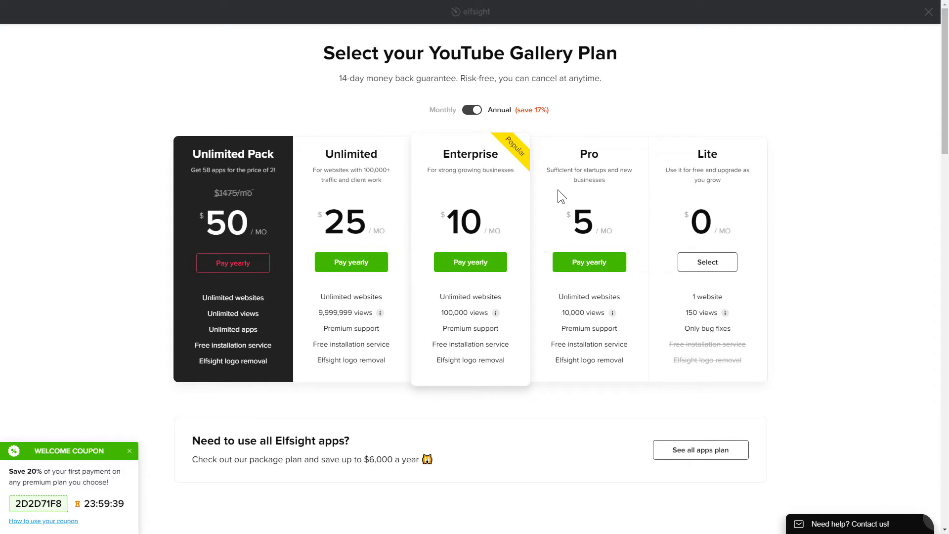
mouse_move(106, 400)
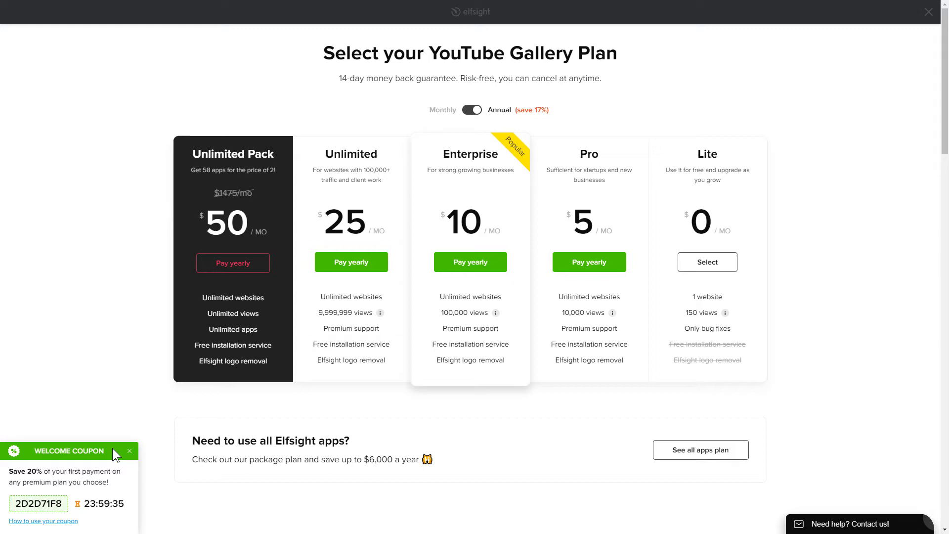
mouse_move(706, 261)
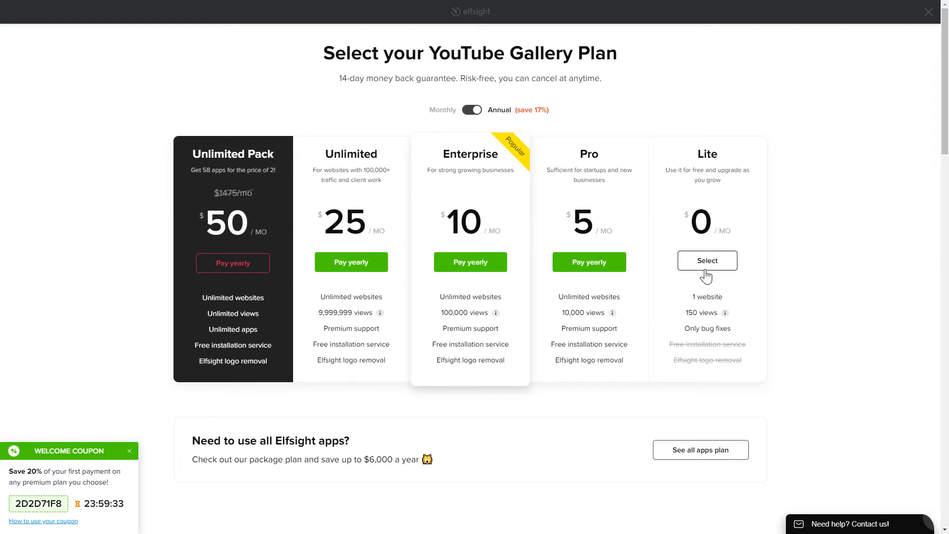
left_click(706, 261)
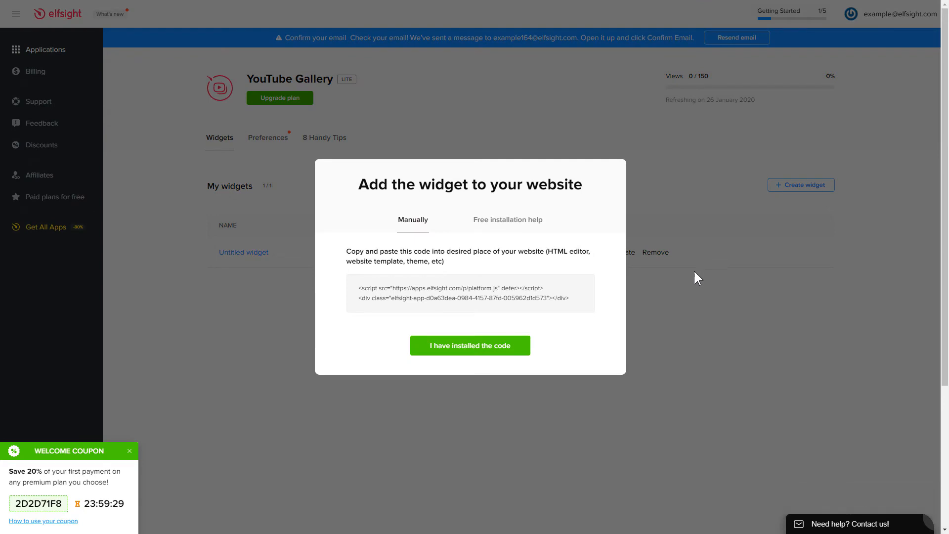
left_click(469, 293)
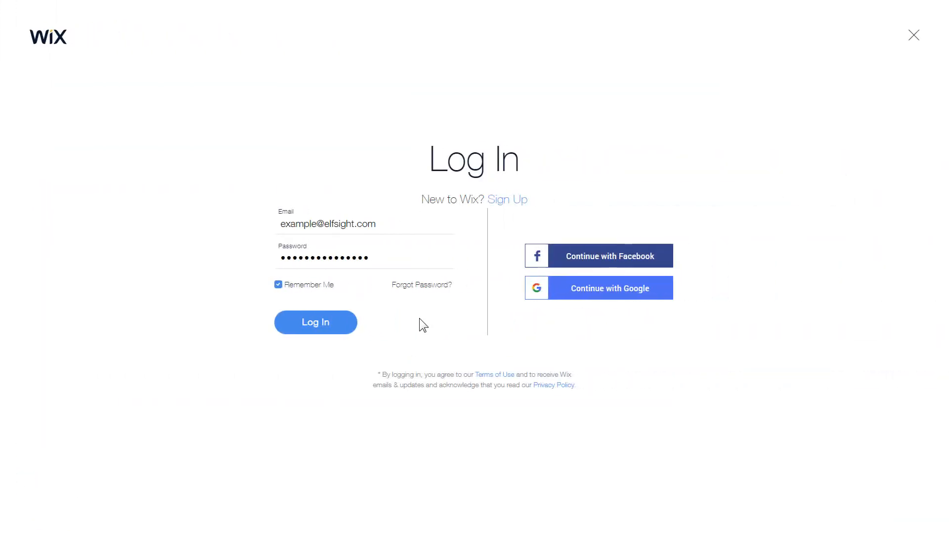
Log into Wix, open Mysite in the editor, and move the Goals section lower.
left_click(315, 321)
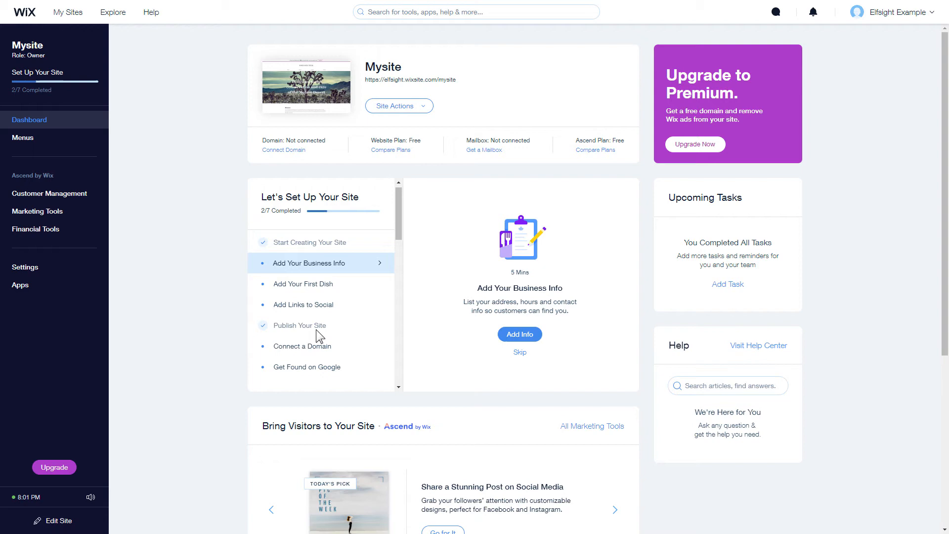
mouse_move(68, 512)
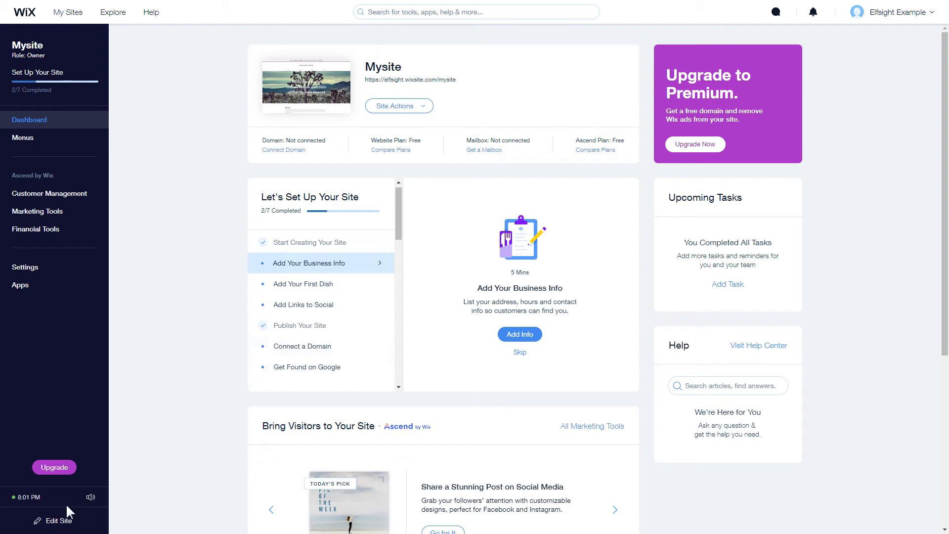
left_click(59, 524)
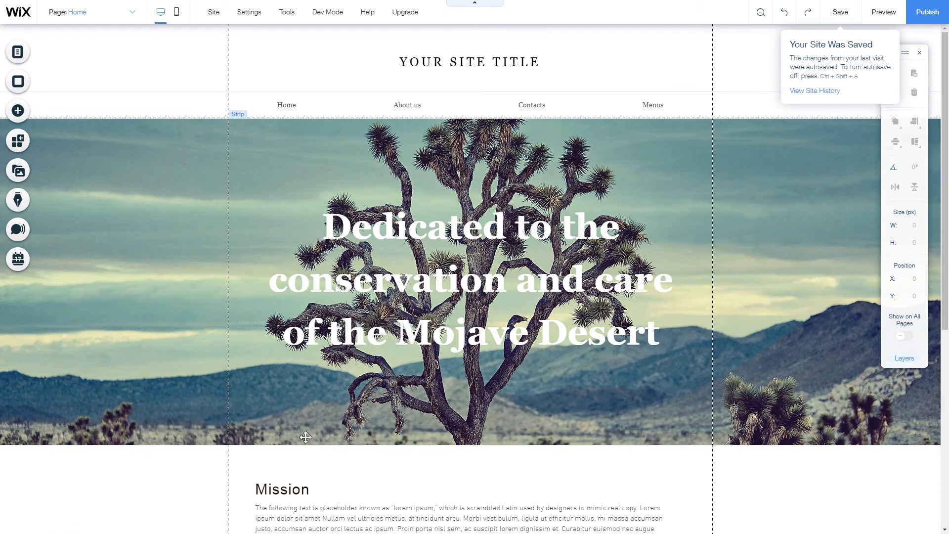
scroll("down", 3)
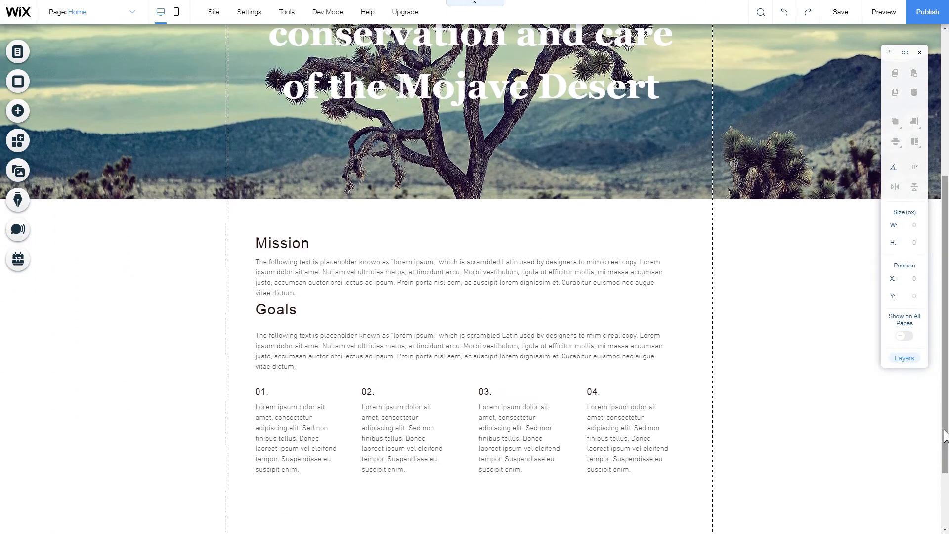
left_click(276, 309)
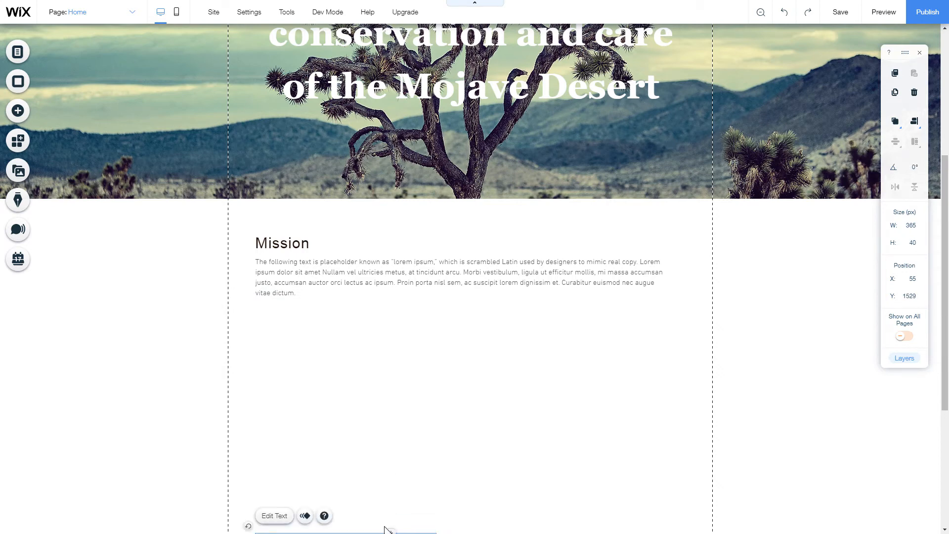
Add an HTML iframe element to the home page from Add > More.
left_click(18, 110)
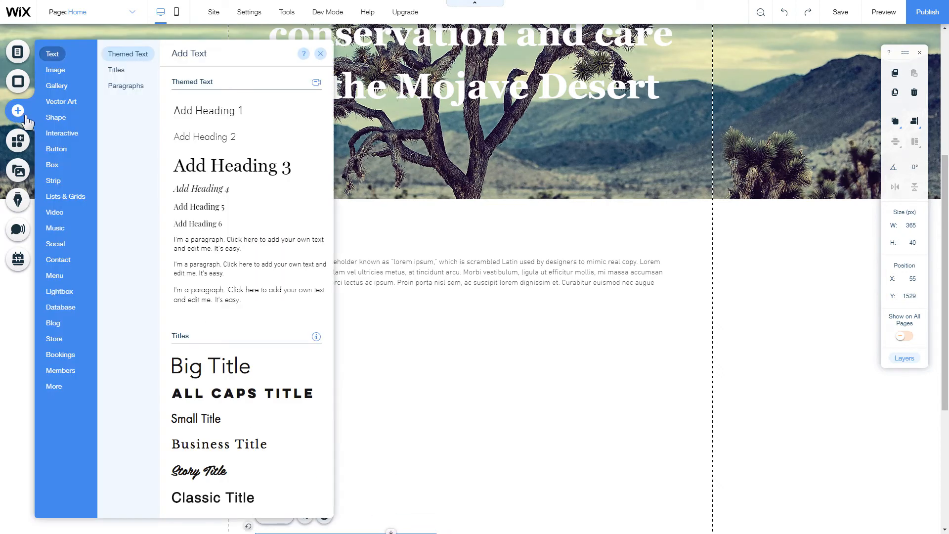
left_click(53, 386)
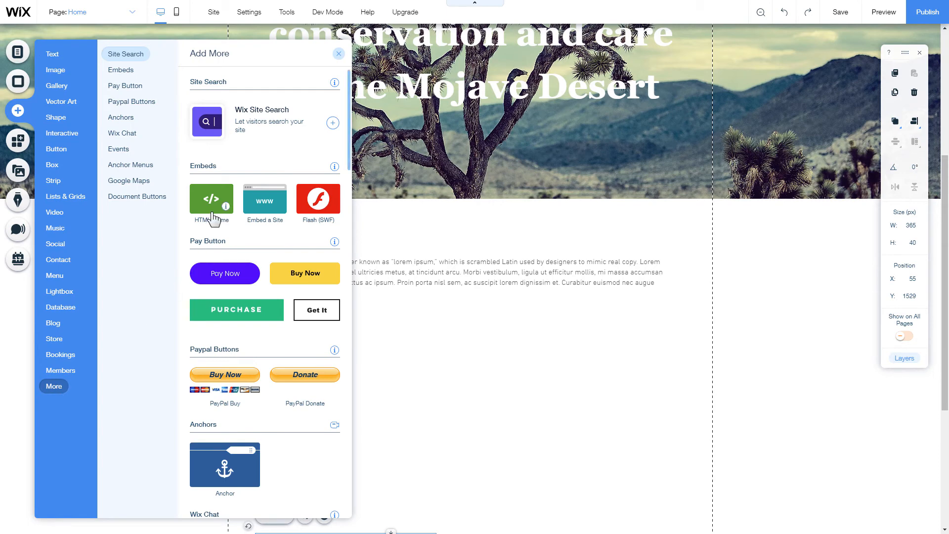
left_click(211, 197)
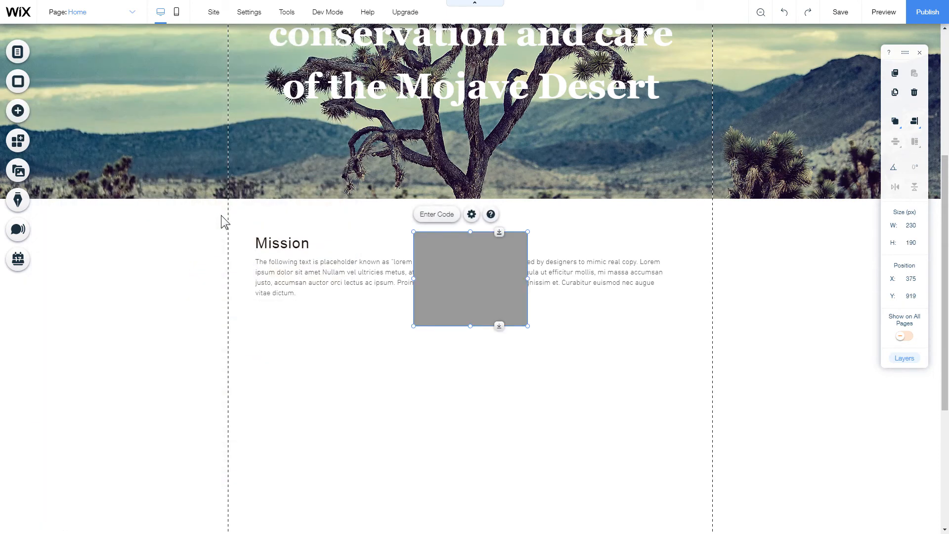
Place the embed under Mission at full width and paste in the Elfsight script.
left_click_drag(470, 280, 280, 346)
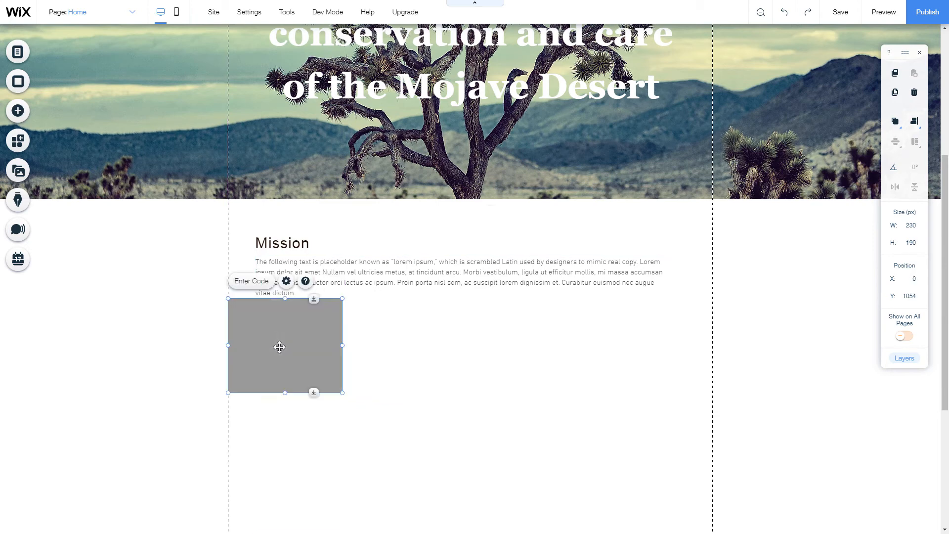
left_click_drag(343, 392, 713, 531)
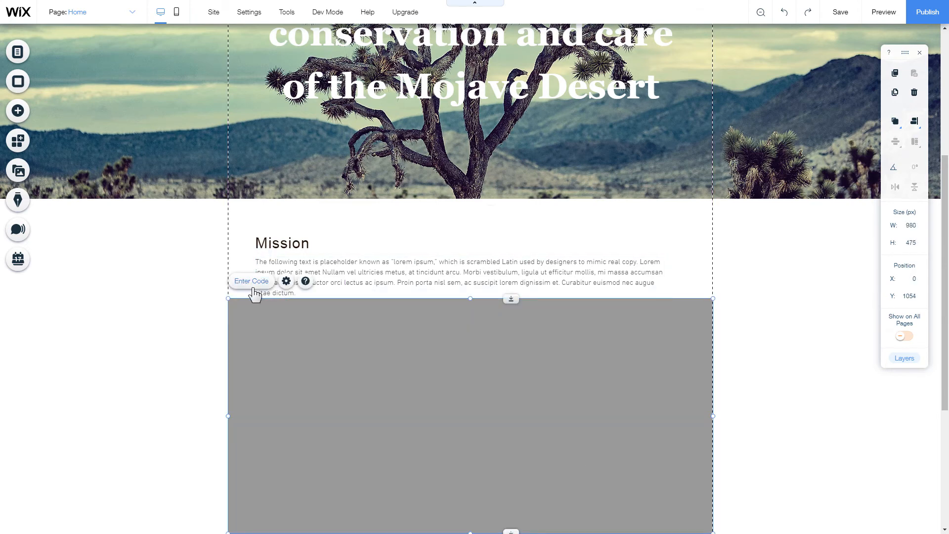
left_click(286, 281)
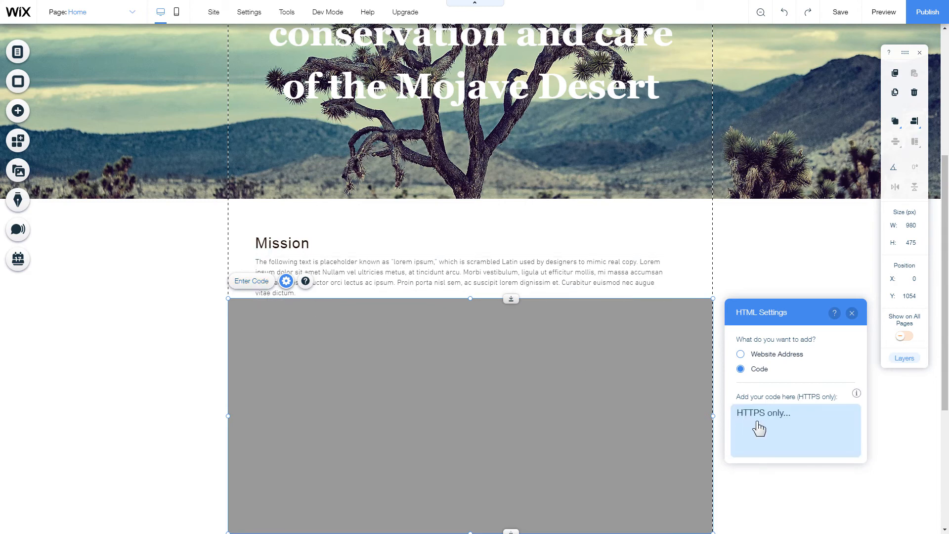
right_click(795, 430)
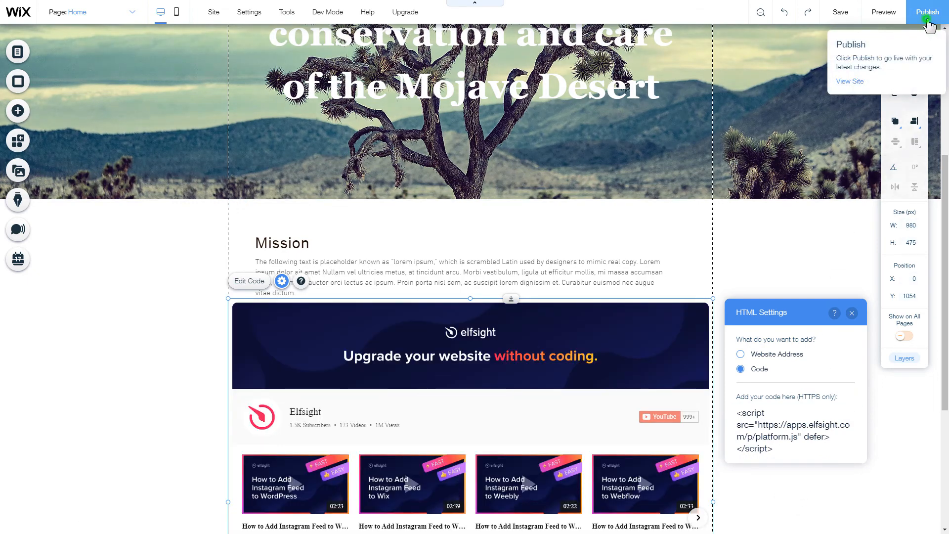
Publish the site and page through the channel videos on the live gallery.
left_click(927, 11)
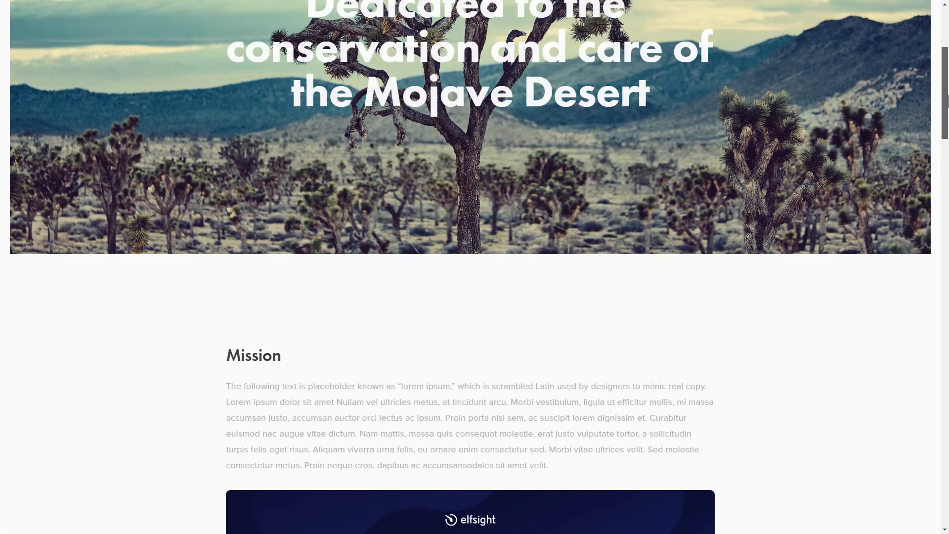
scroll("down", 3)
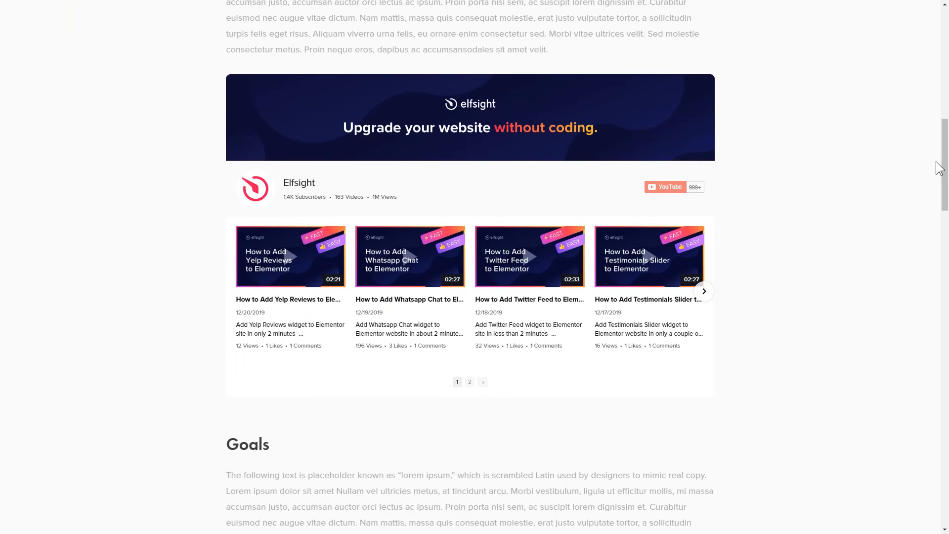
left_click(703, 292)
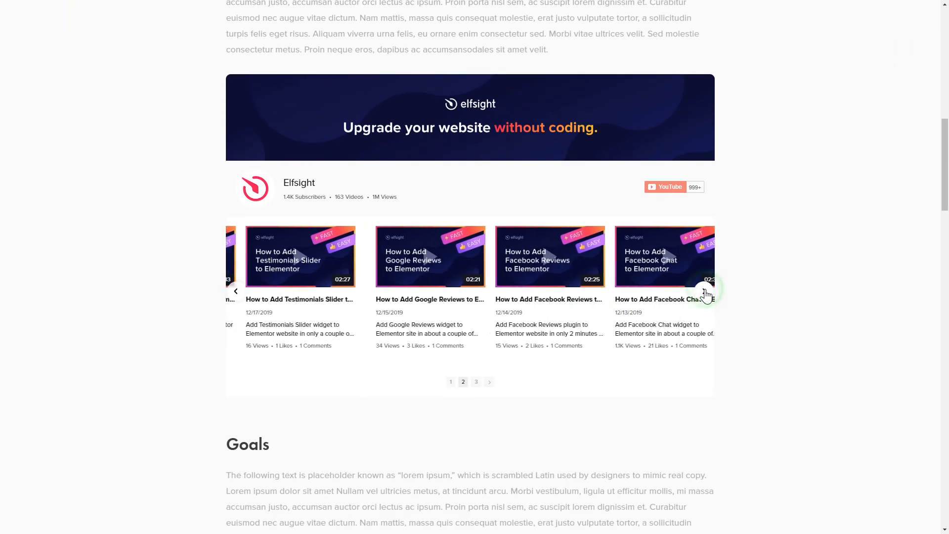
left_click(704, 291)
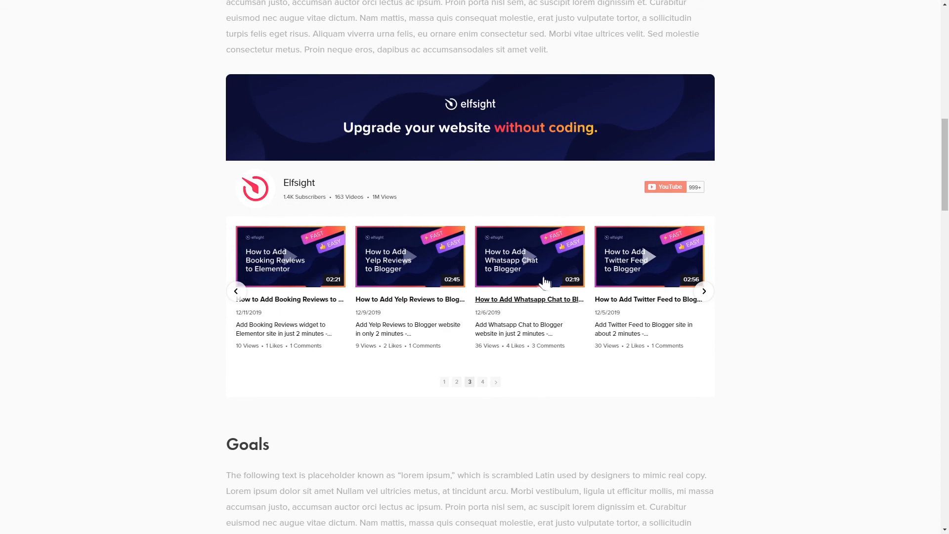
left_click(456, 382)
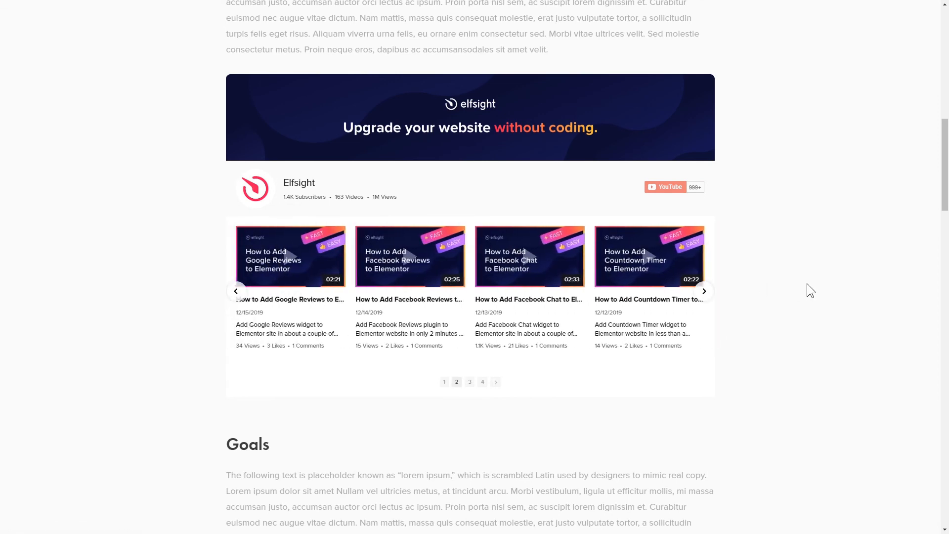